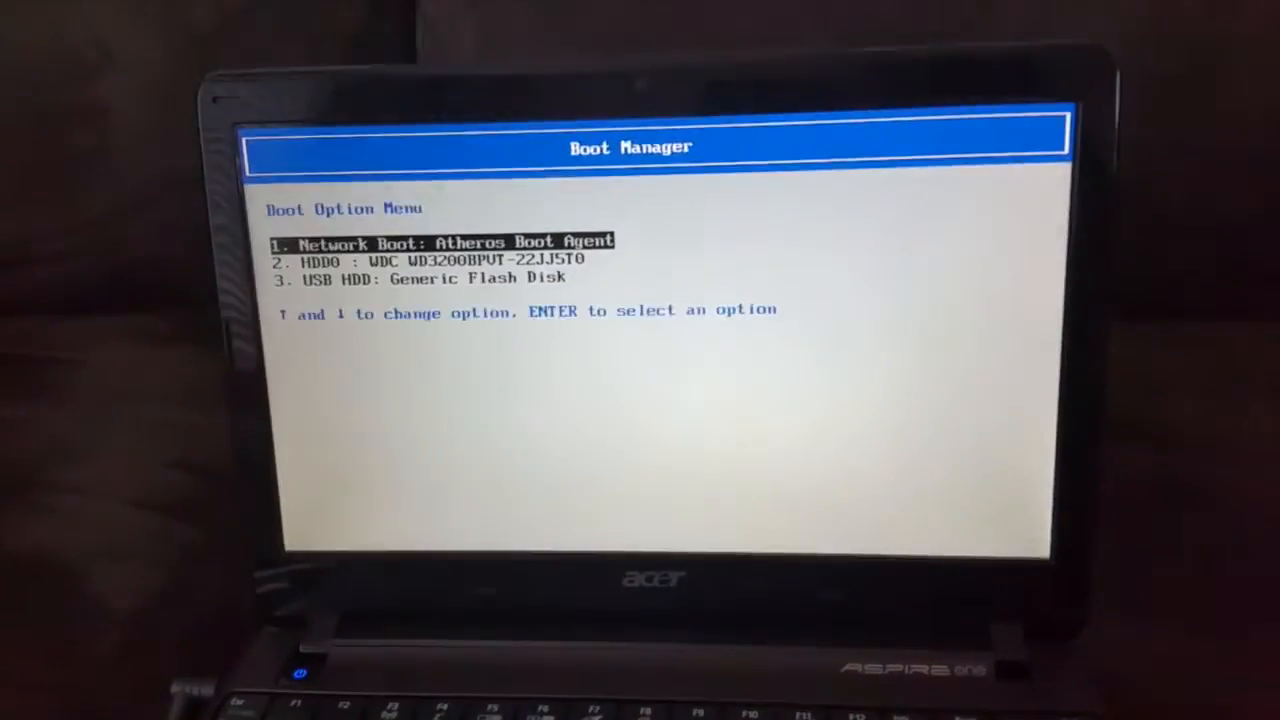
# Highlight '3. USB HDD: Generic Flash Disk' in the Boot Option Menu
pyautogui.press('Down')
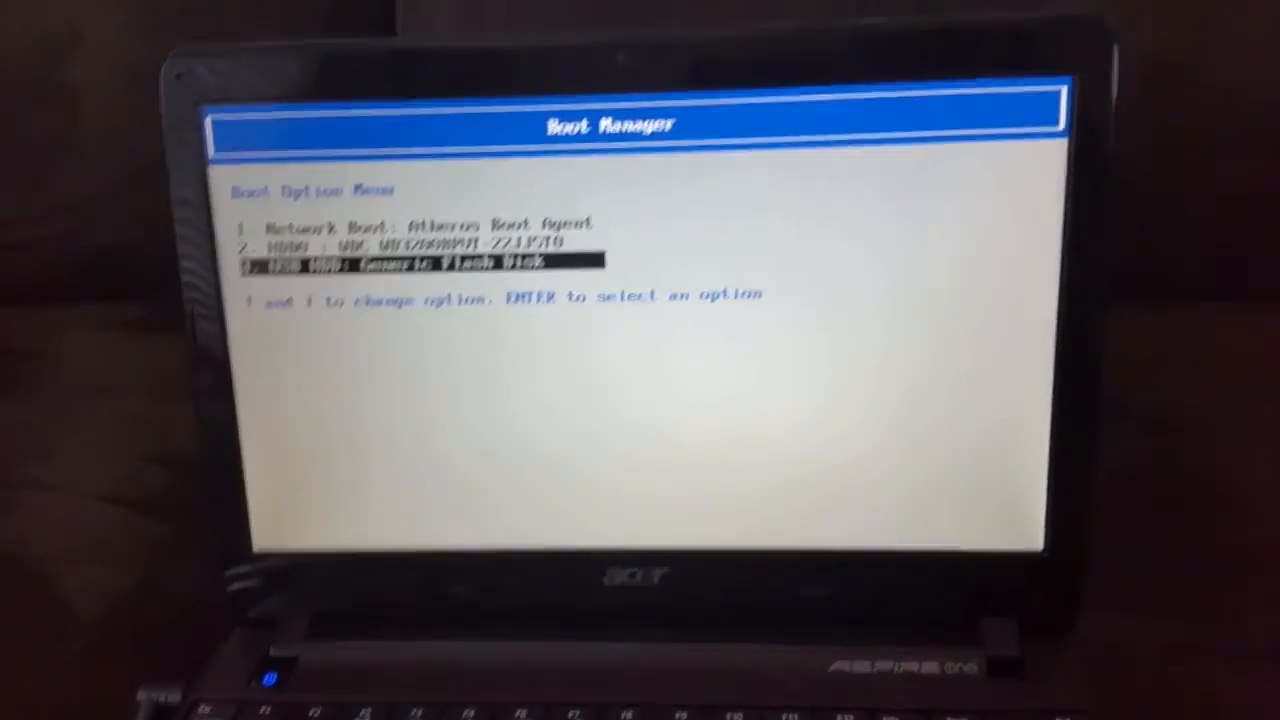